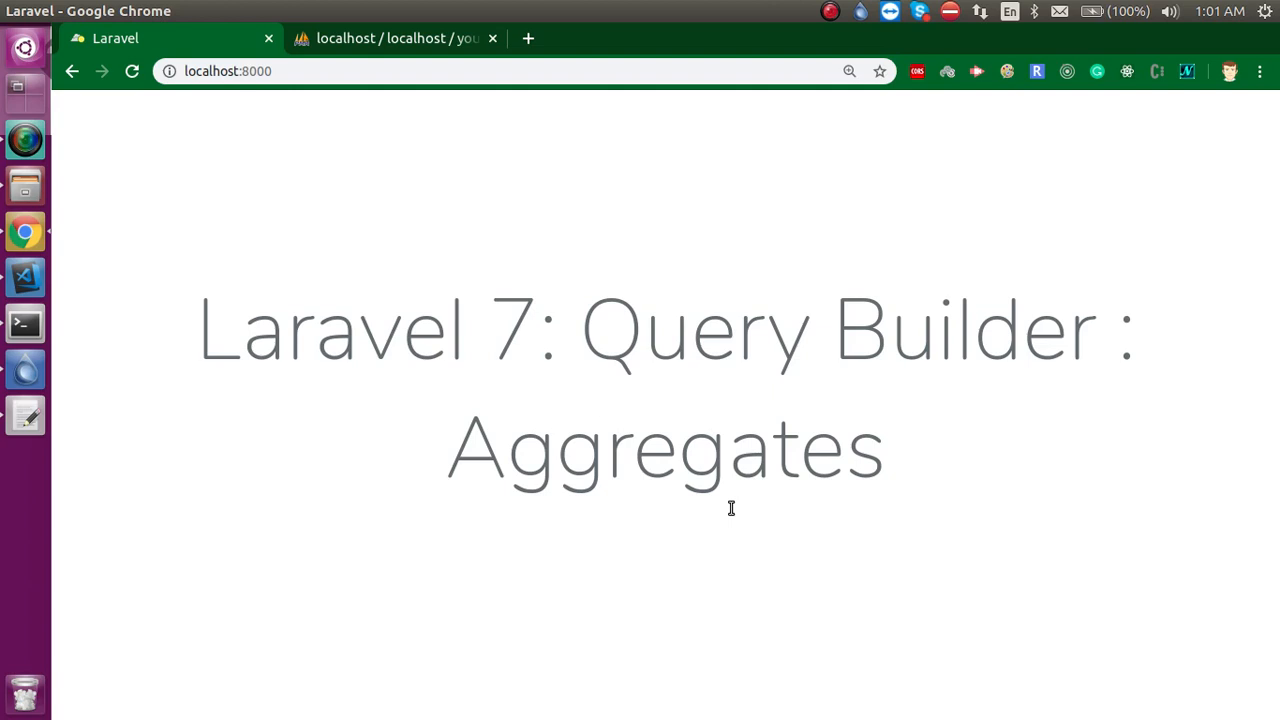
mouse_move(25, 277)
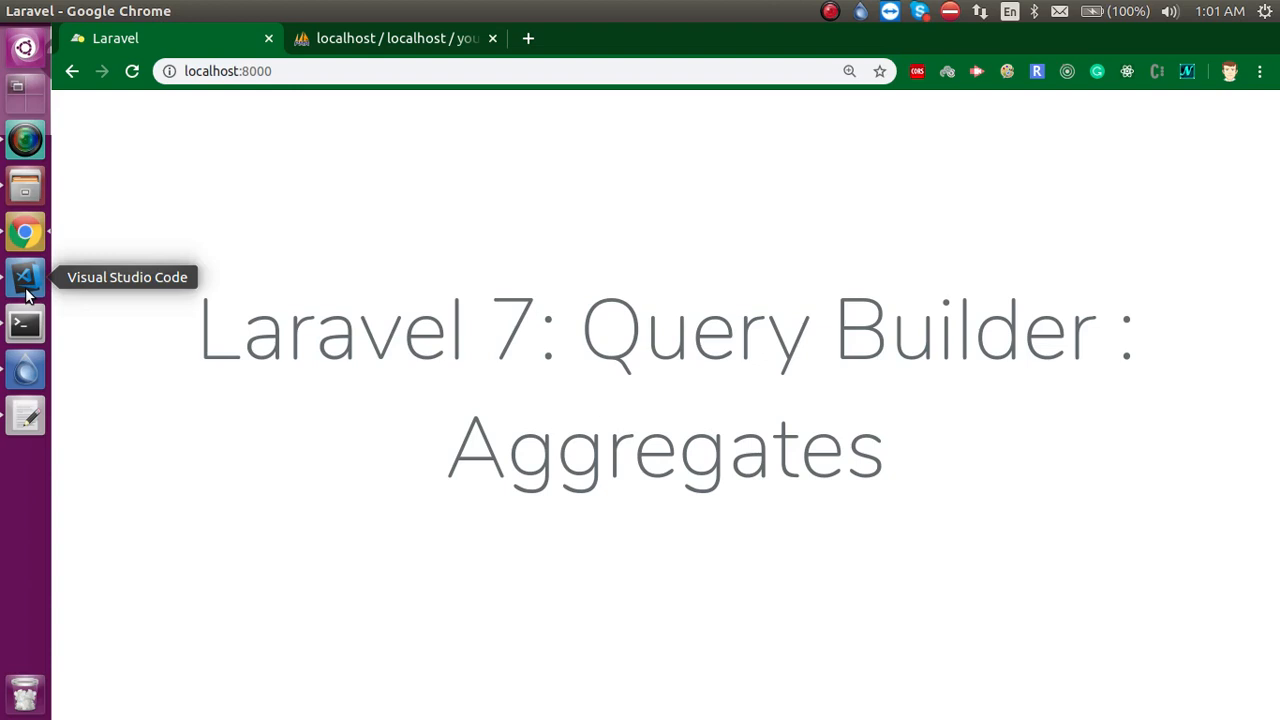
In Profile.php, add 'use Illuminate\Support\Facades\DB;' below the Request import.
click(24, 277)
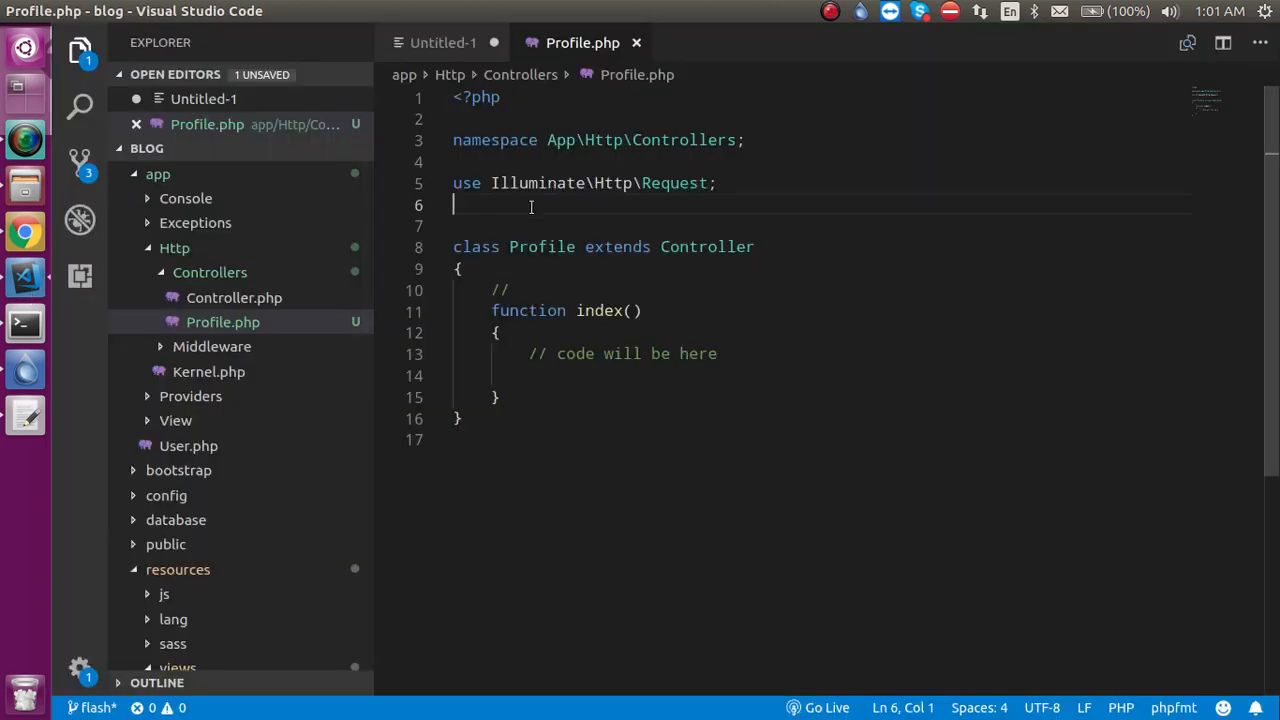
mouse_move(536, 199)
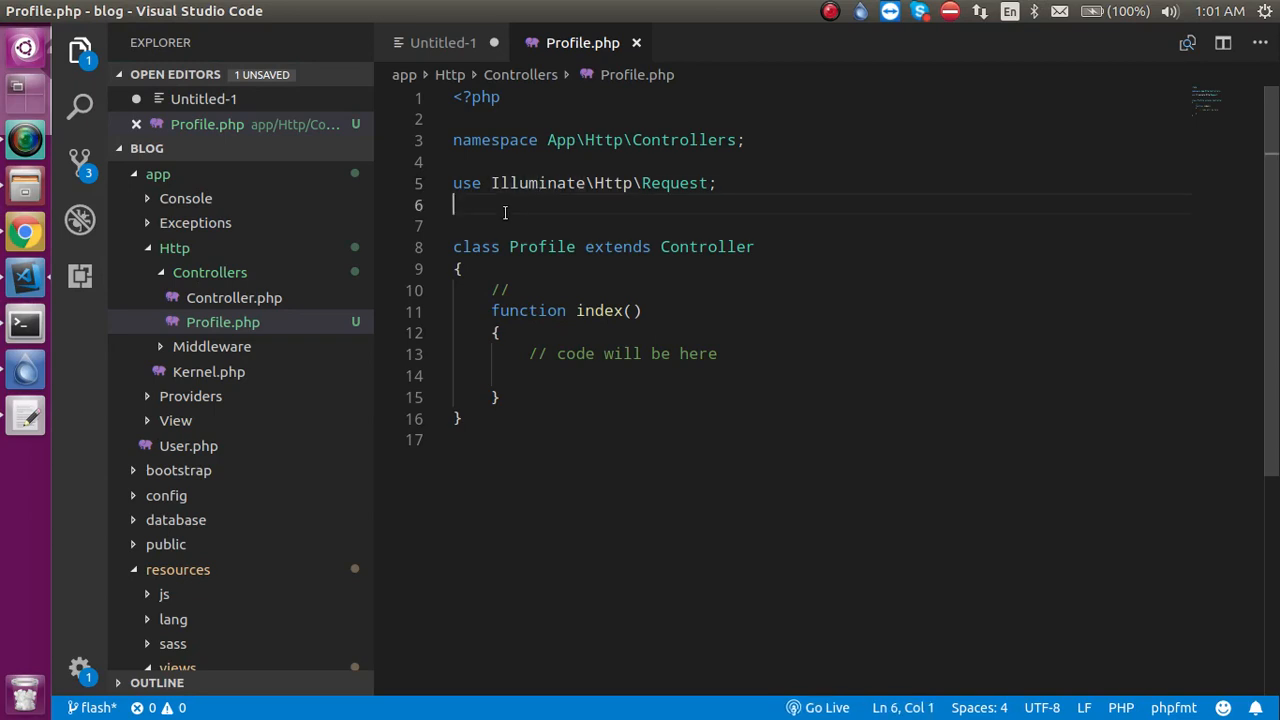
text(use Illuminate\Http\Request;)
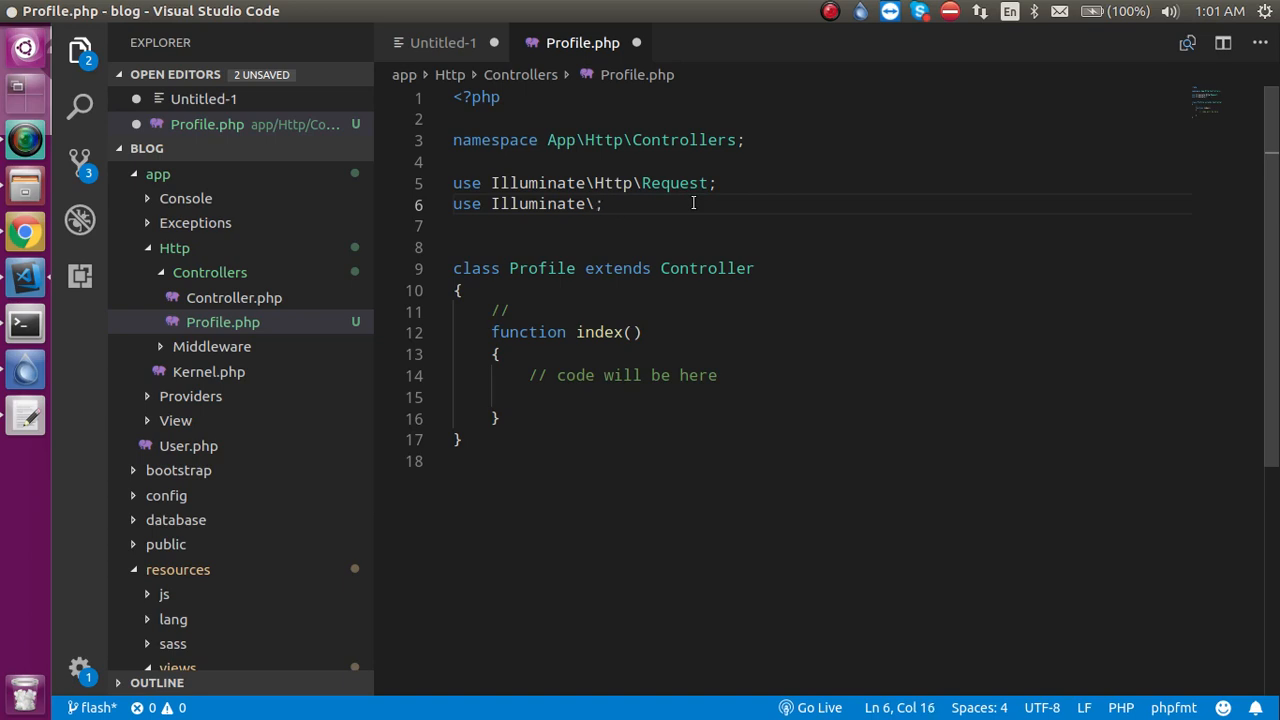
text(Support)
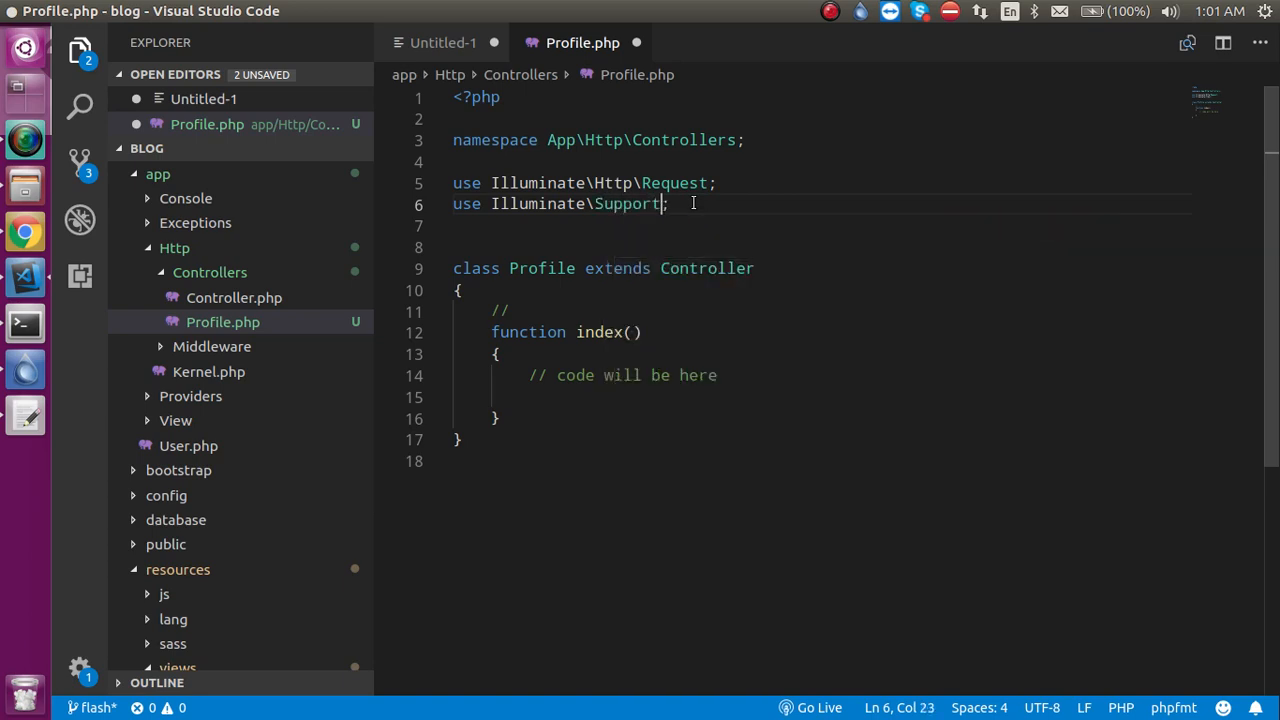
text(\)
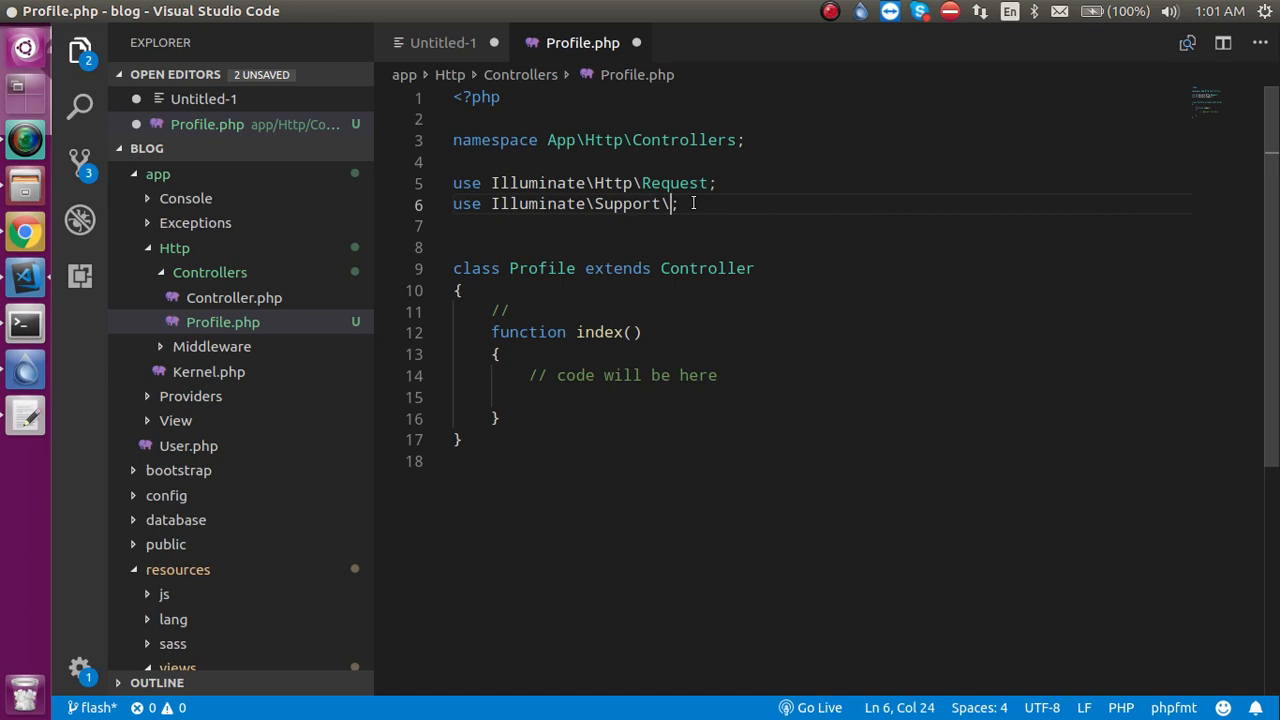
text(Fa)
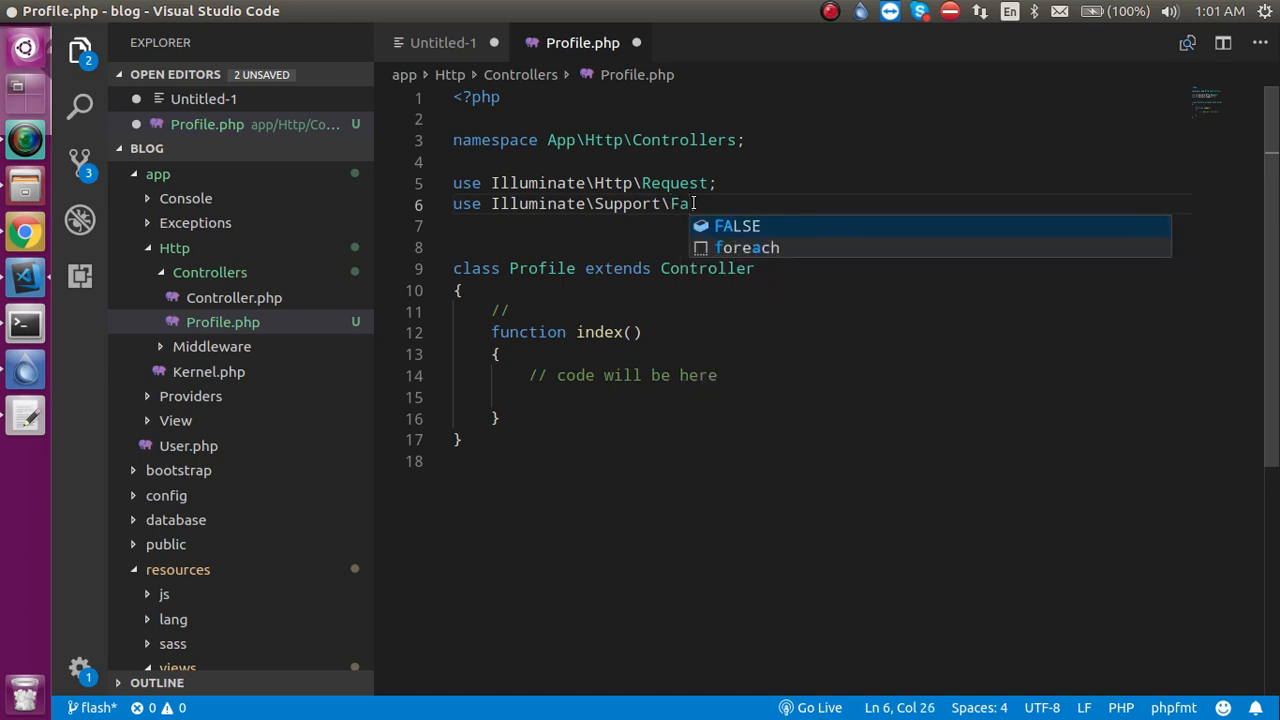
text(cades;)
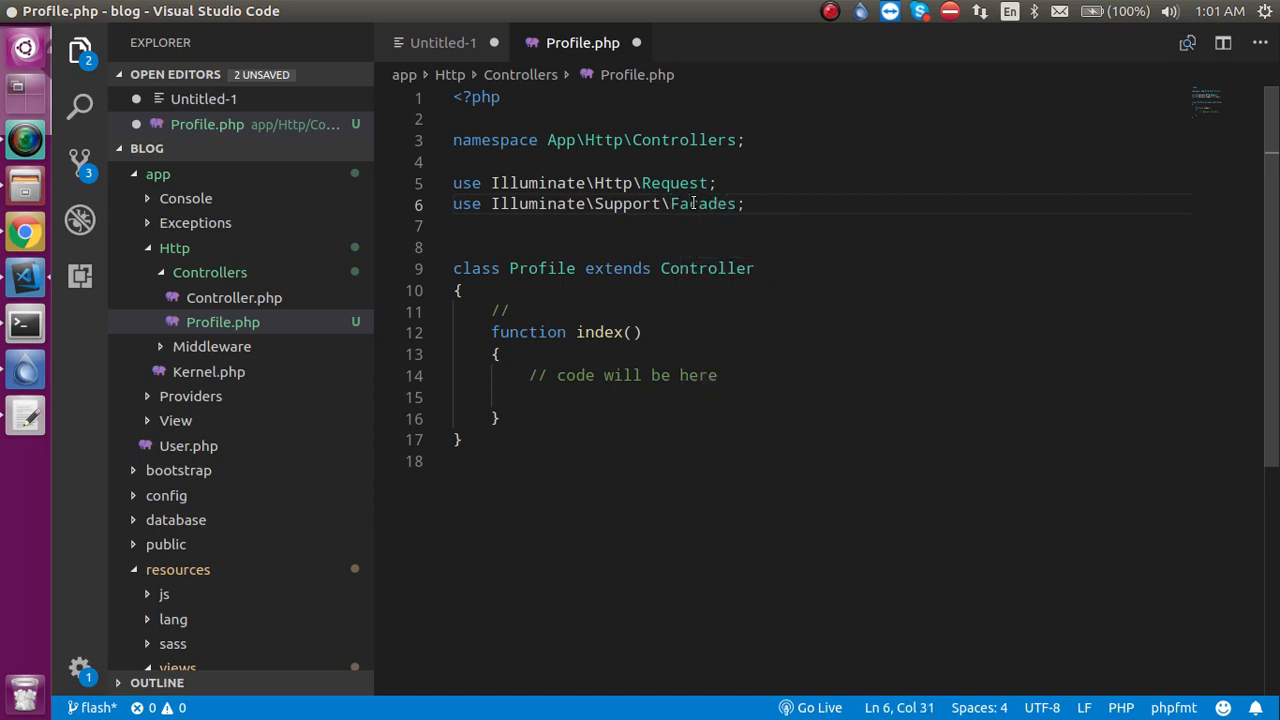
text(\D)
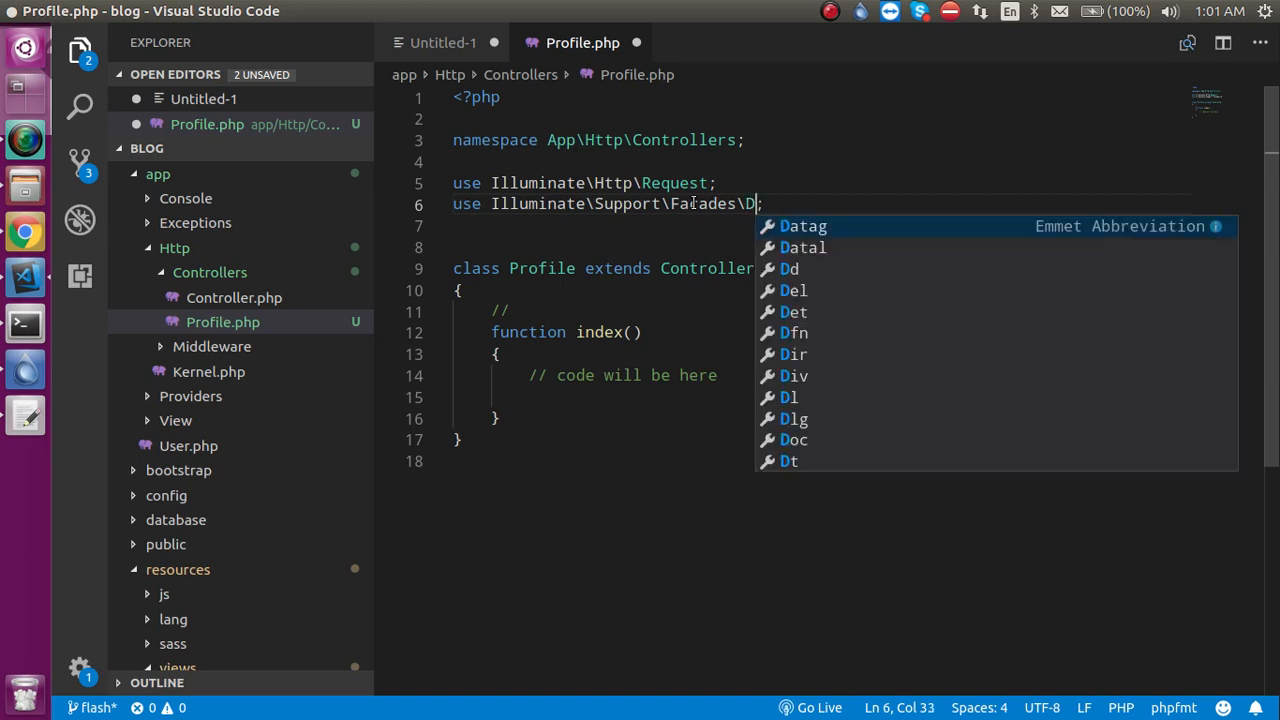
text(B)
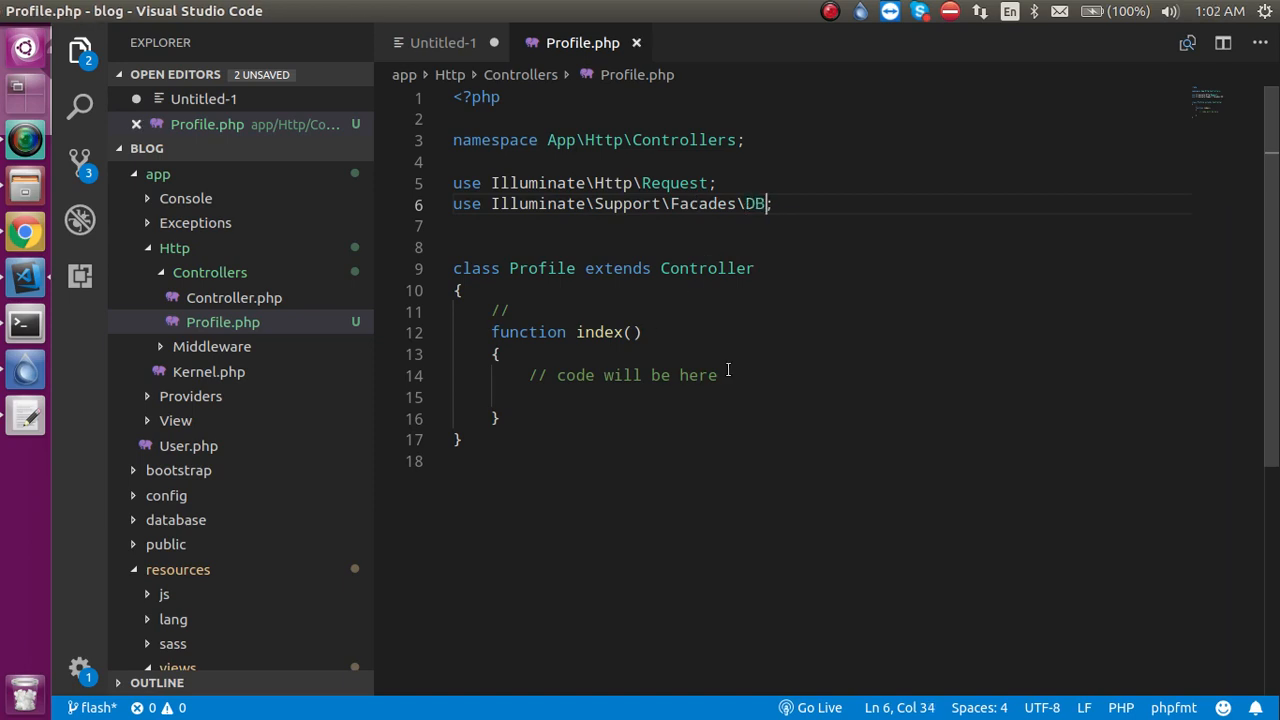
Write $data = DB::table('users')->get(); inside index() and save.
text($data)
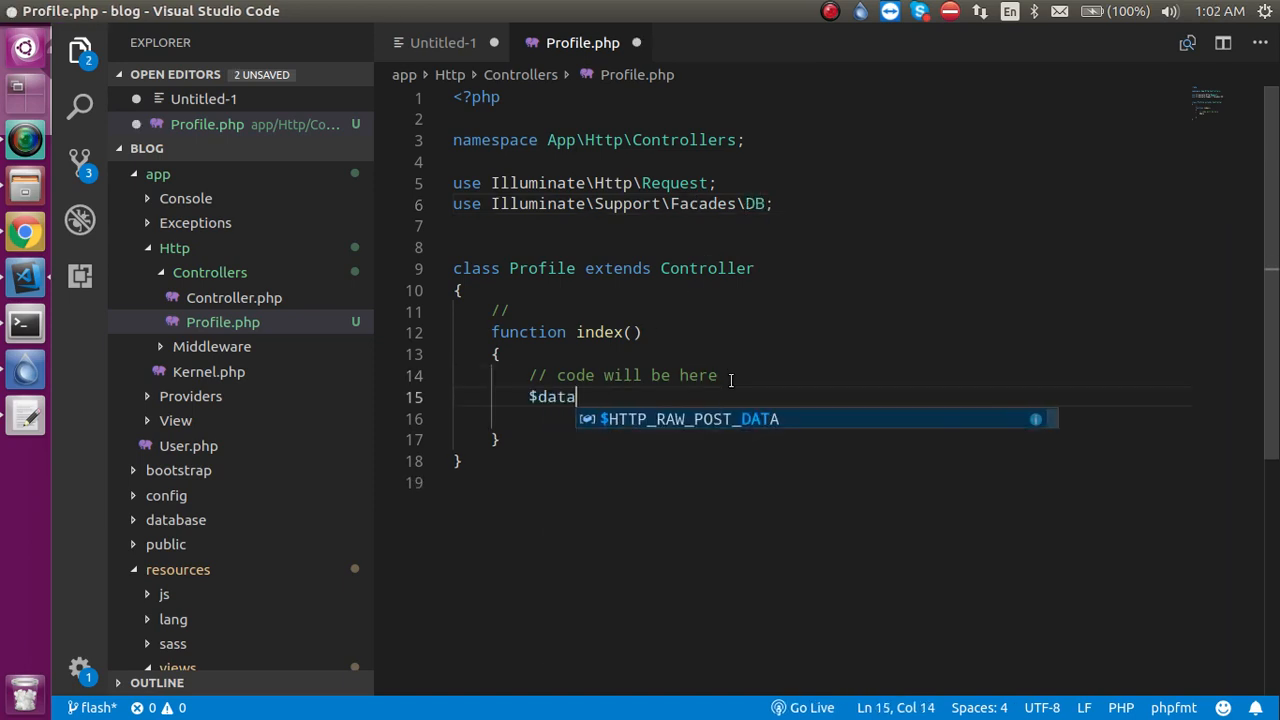
text(=)
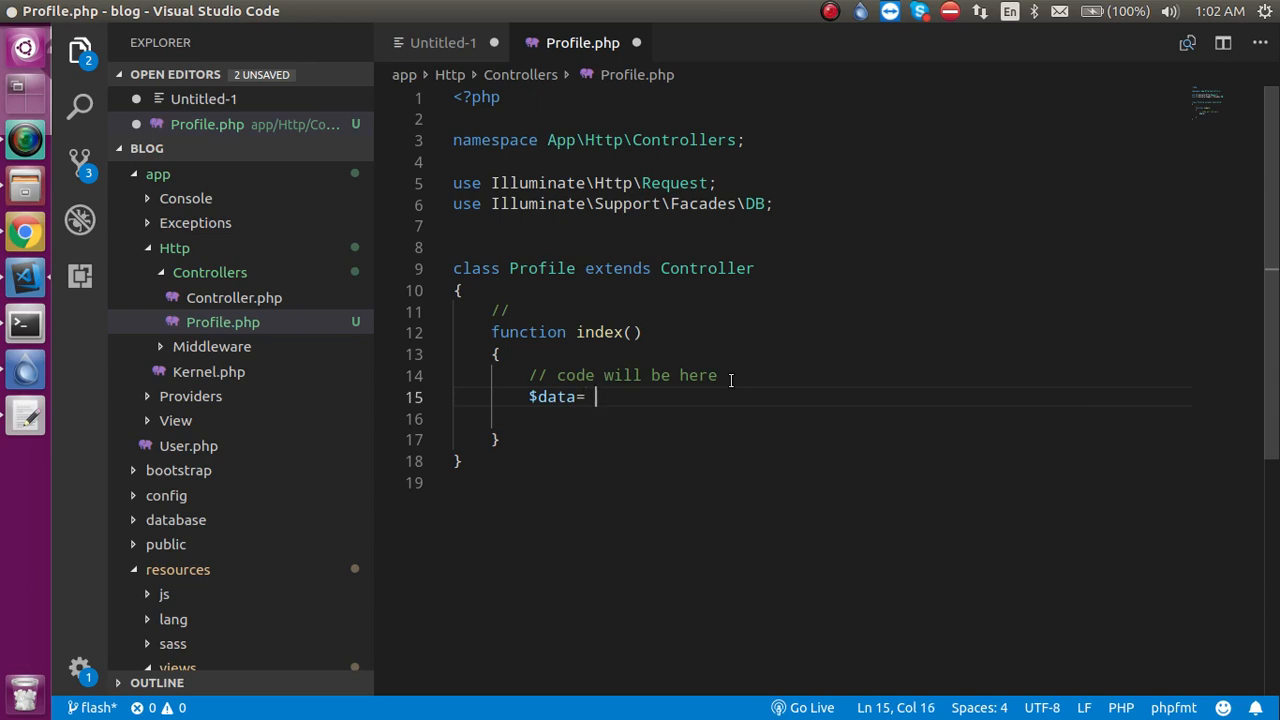
text(DB::)
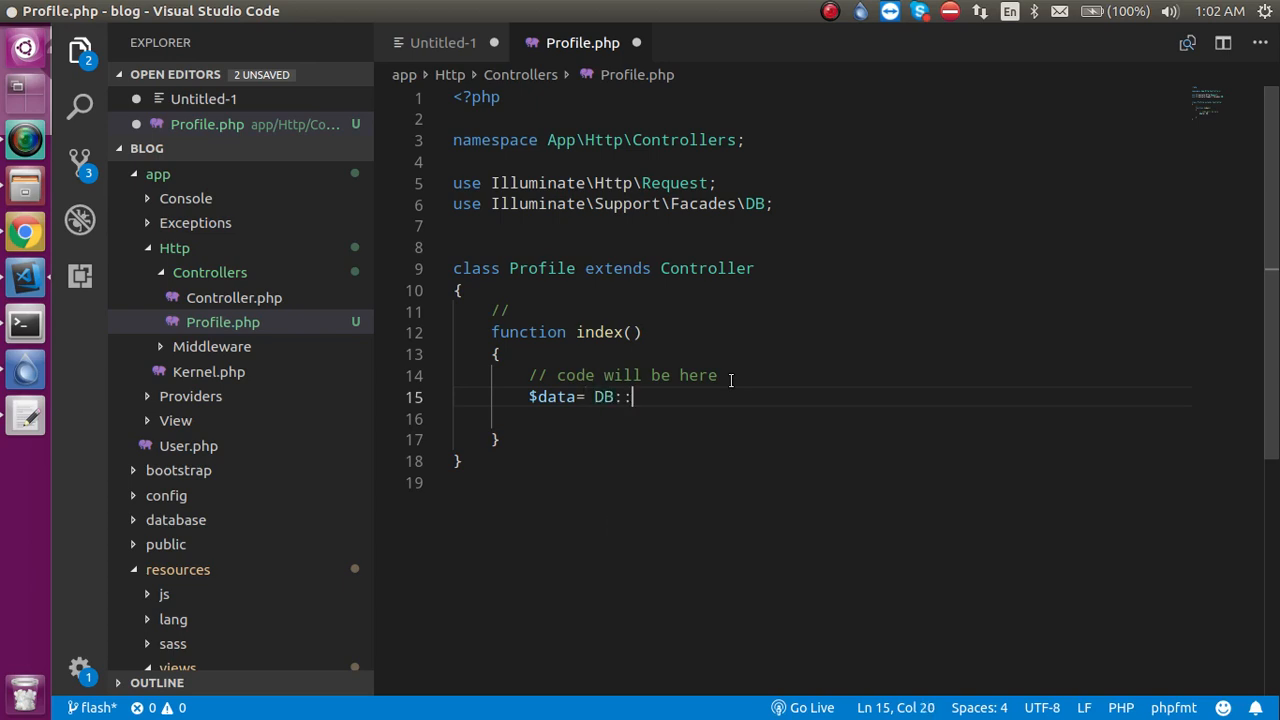
text(table)
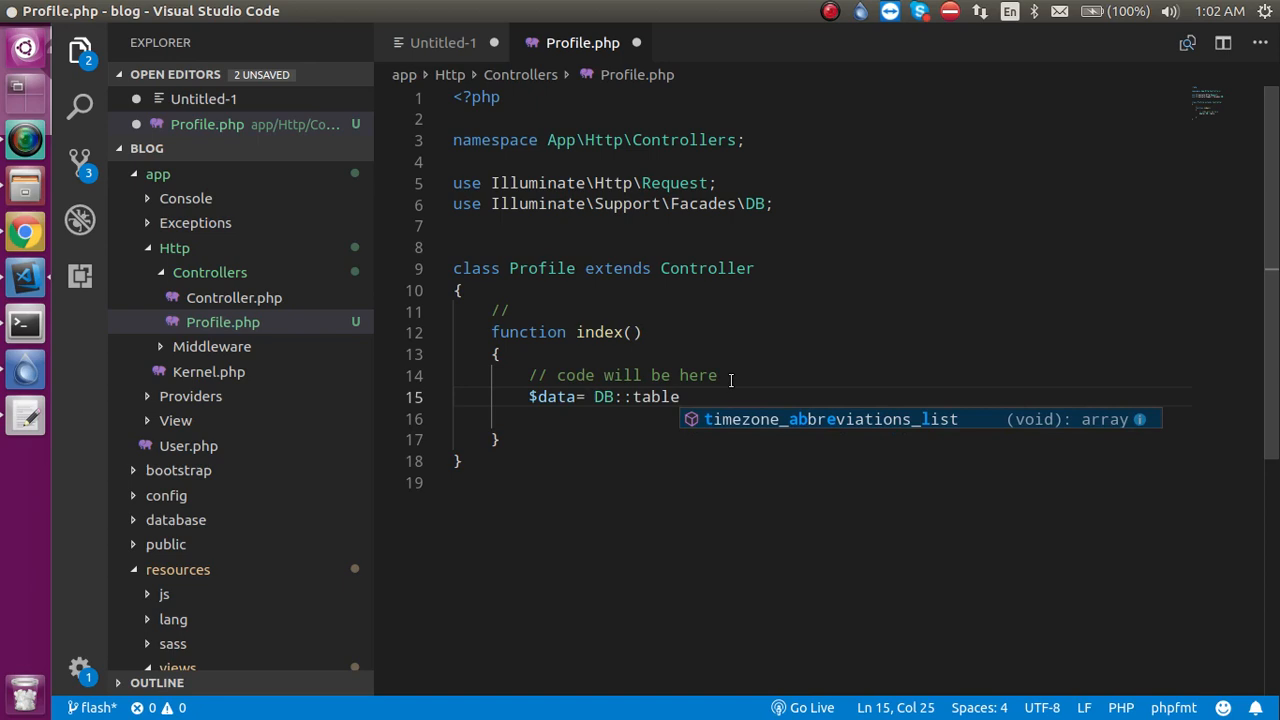
text(('use')
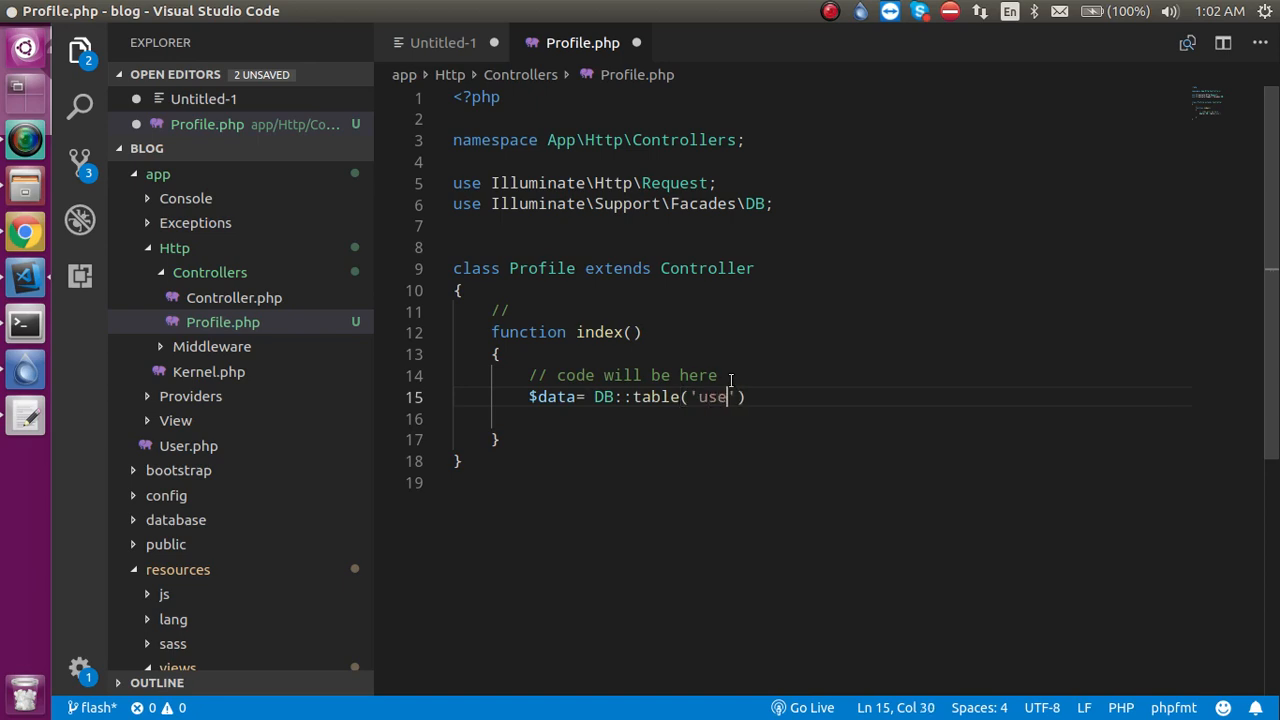
text(rs')-)
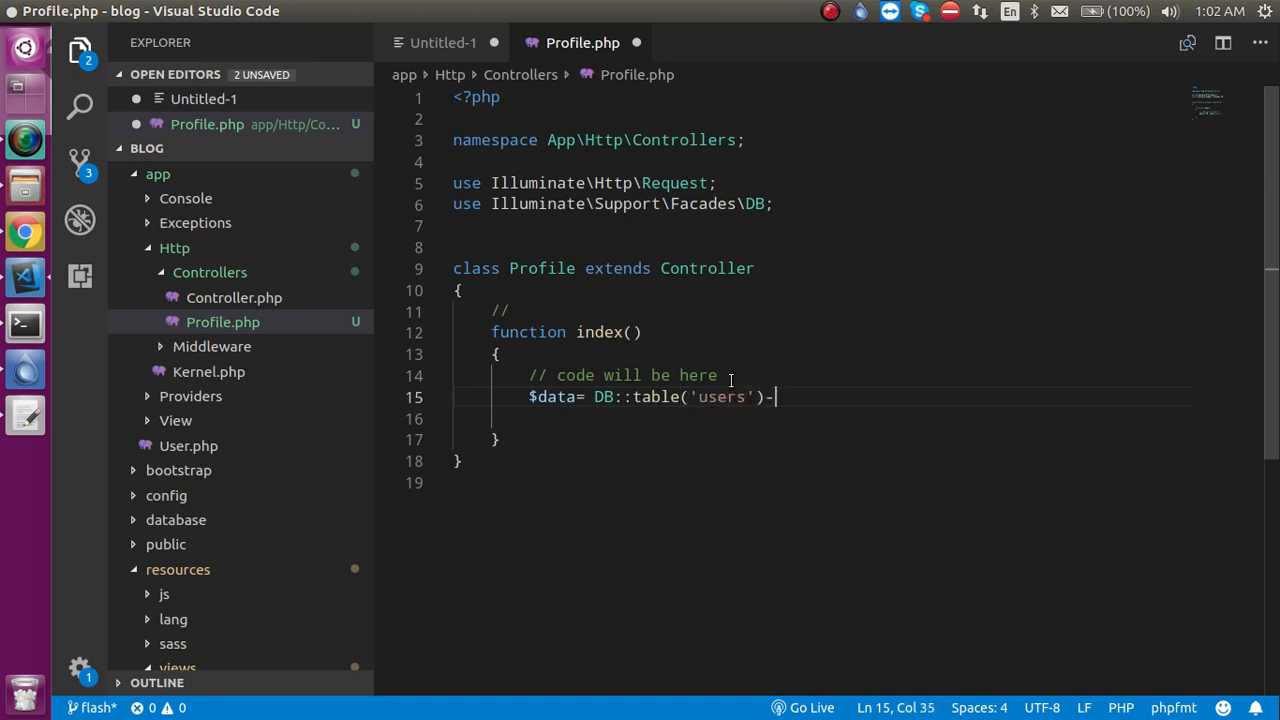
text(>get())
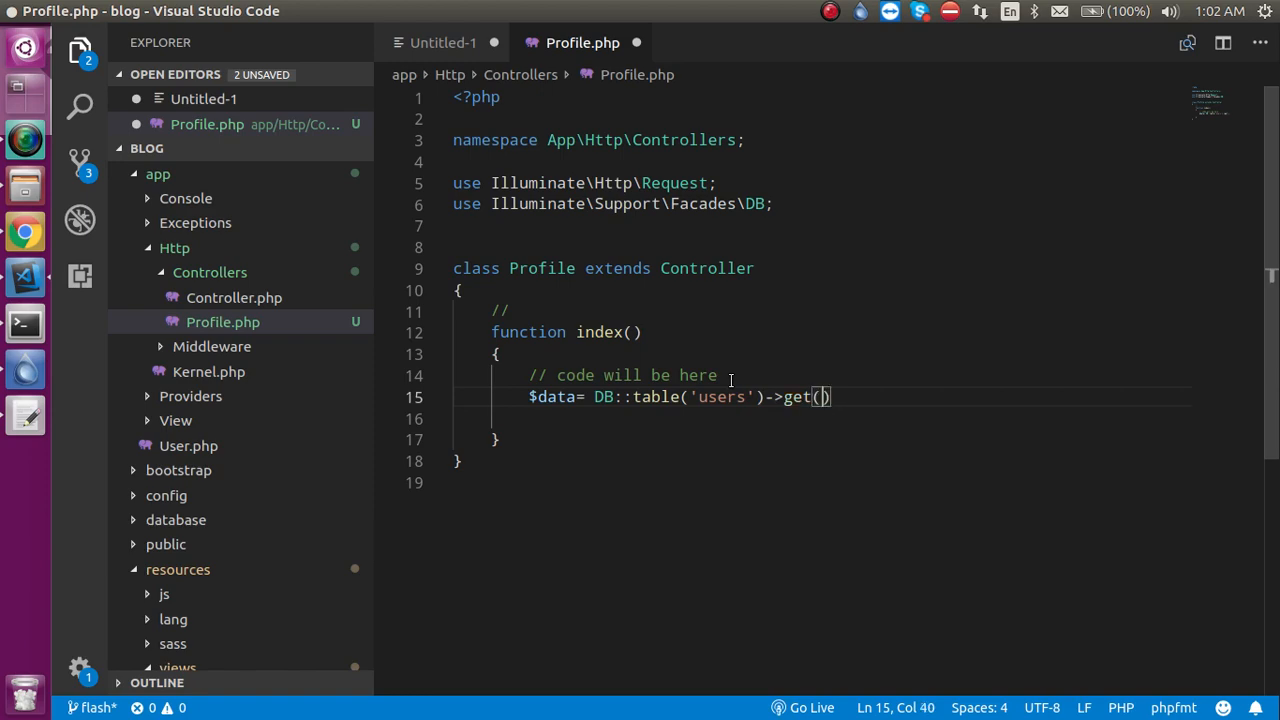
text(;)
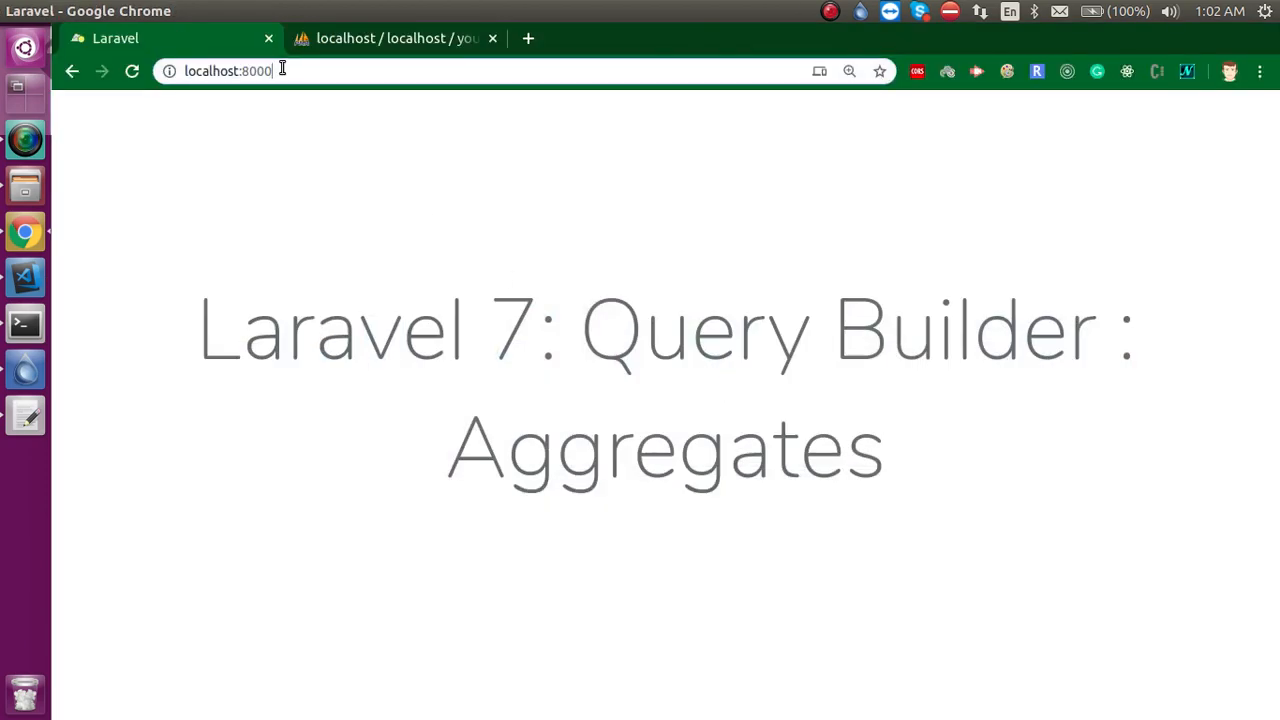
text(/pt)
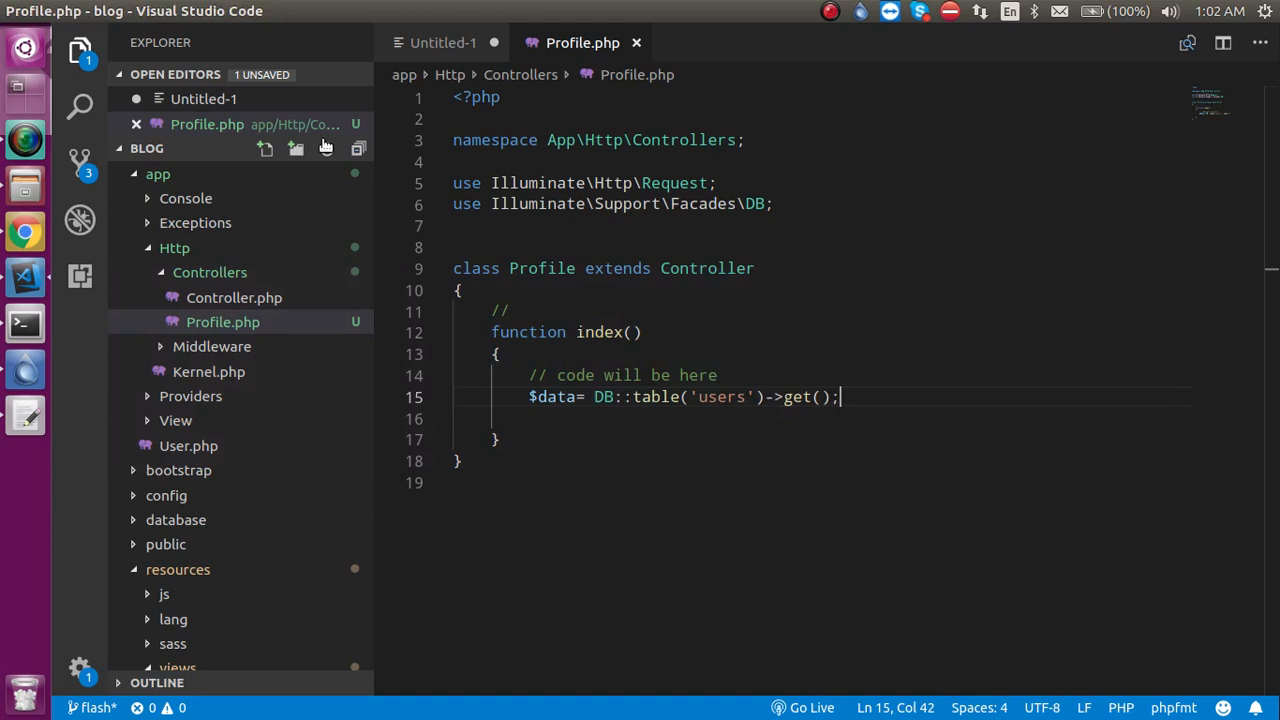
Add print_r($data); after the users query.
text(p)
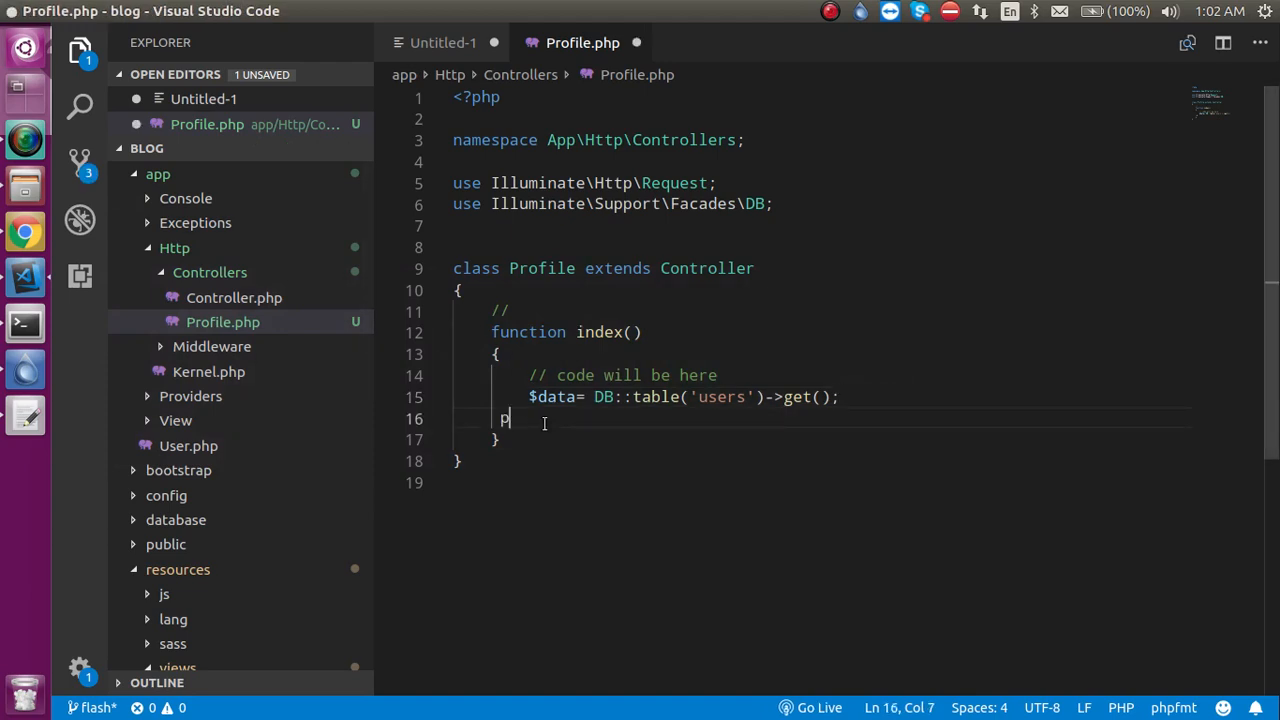
text(rint_r(%)
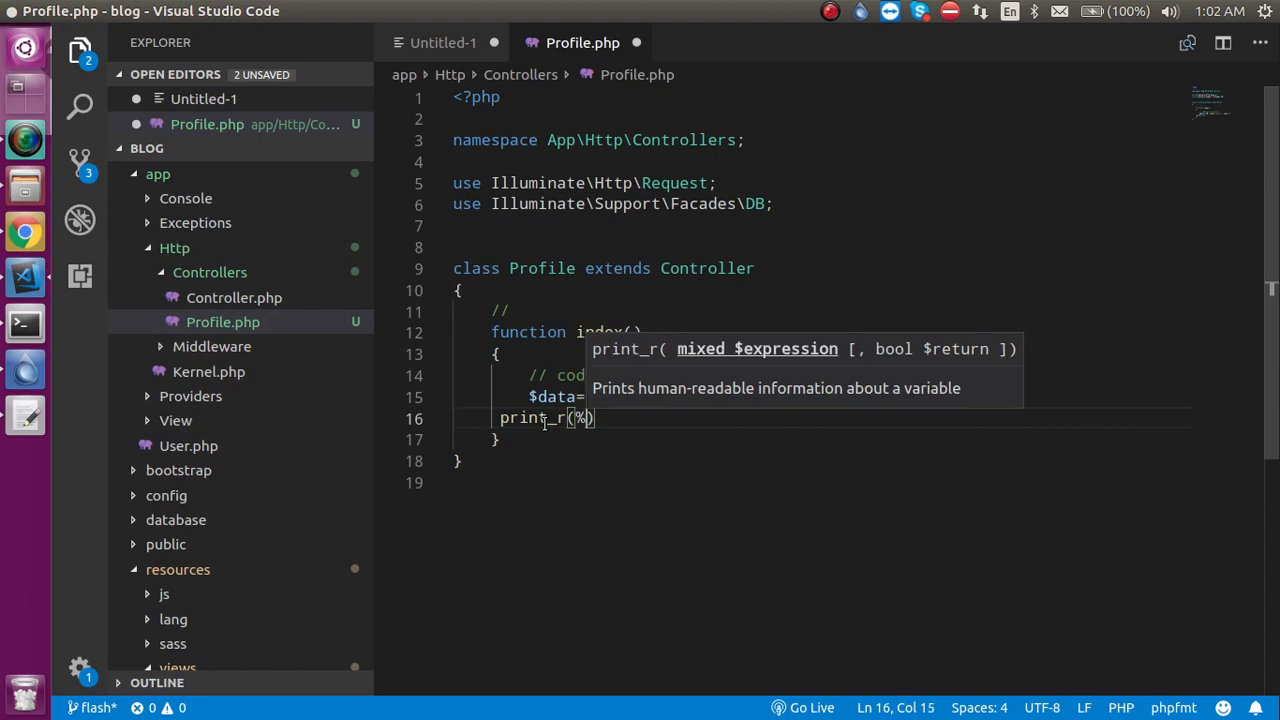
text($data)
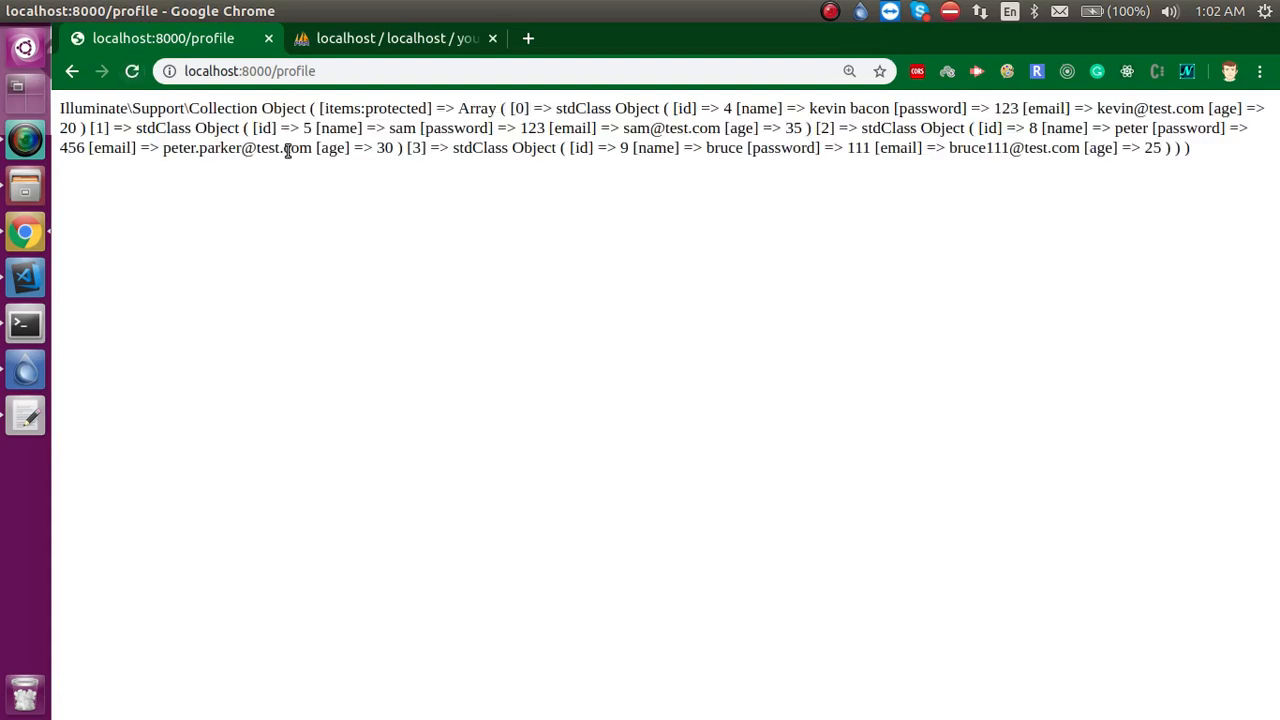
Scroll the phpMyAdmin users table down to its age column.
click(395, 38)
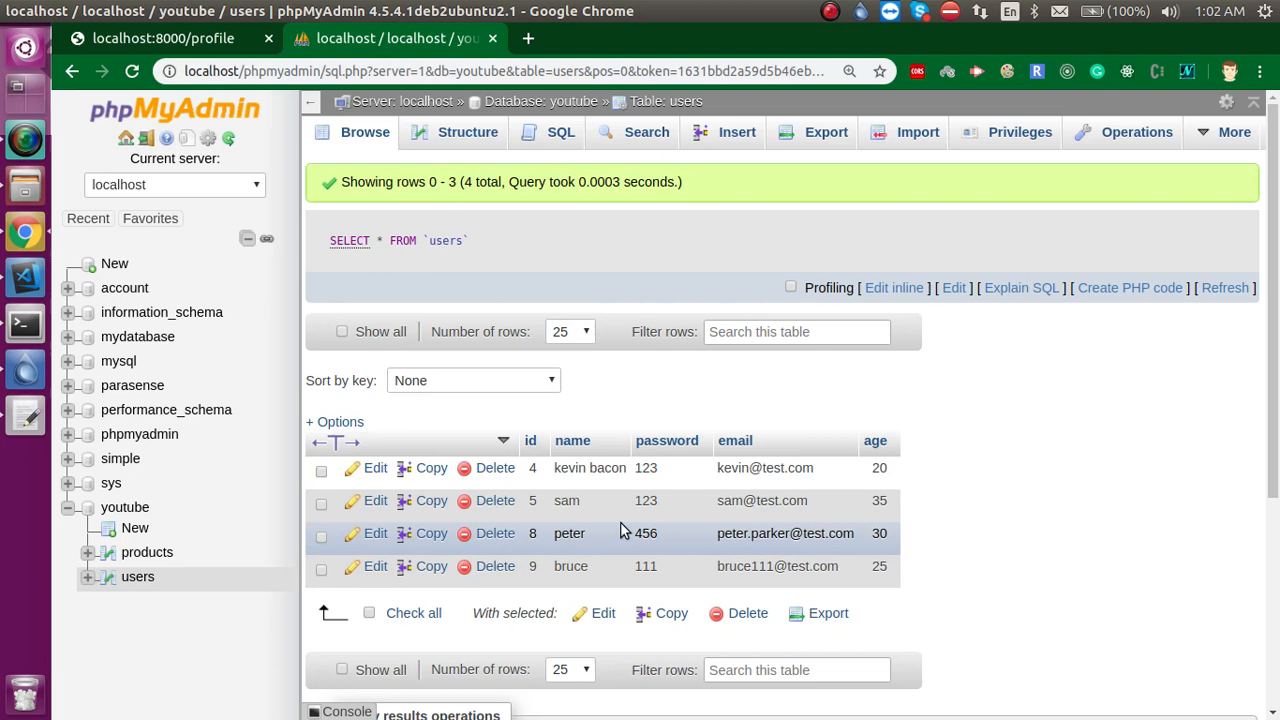
mouse_move(610, 500)
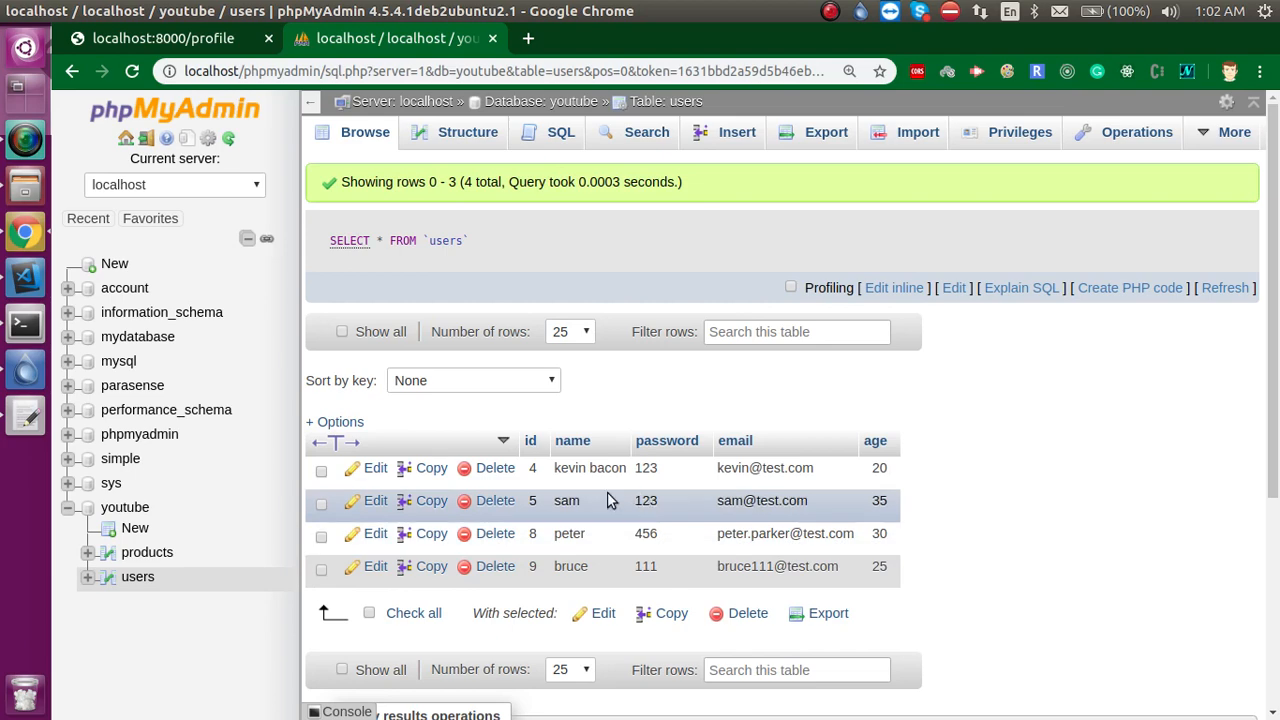
mouse_move(565, 558)
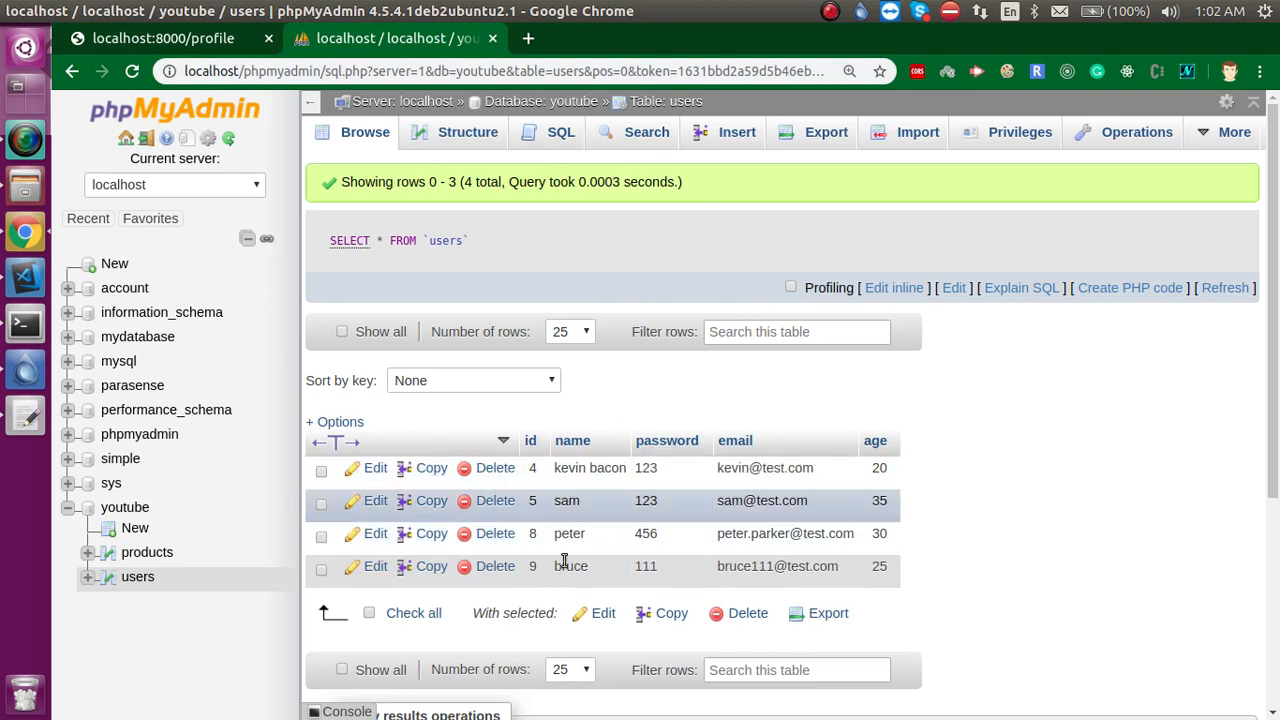
mouse_move(878, 462)
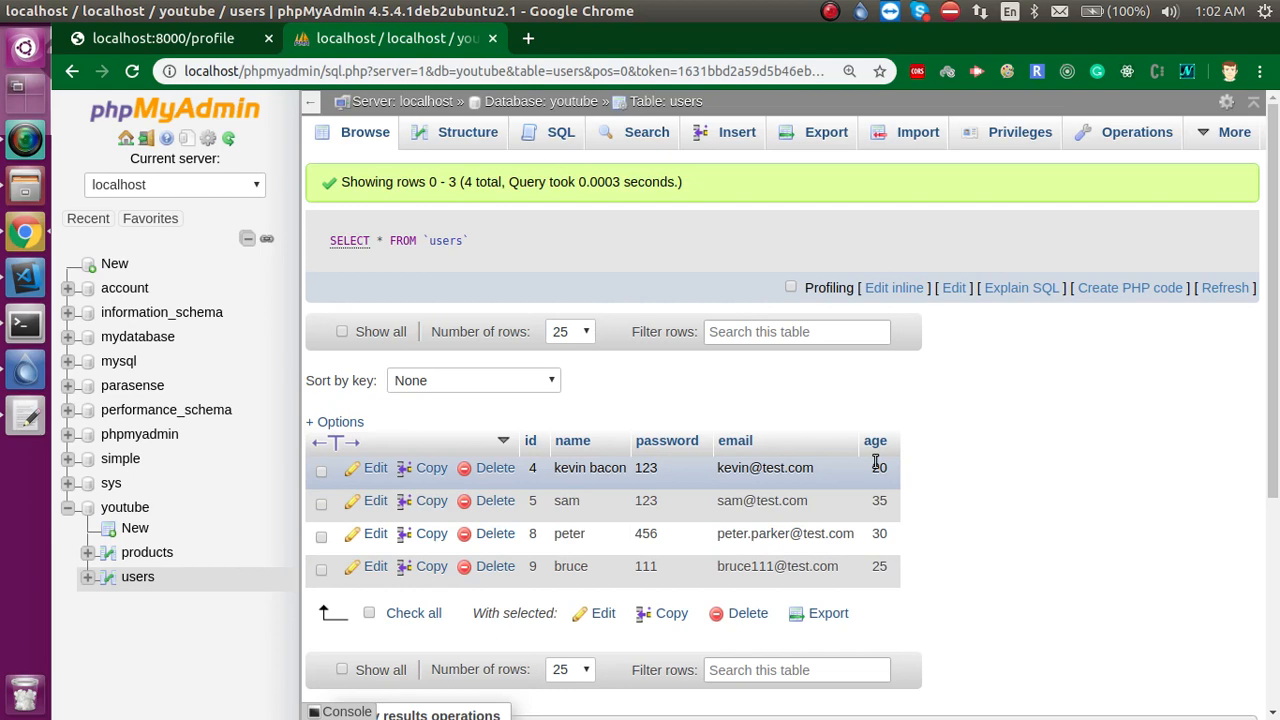
scroll(down, 3)
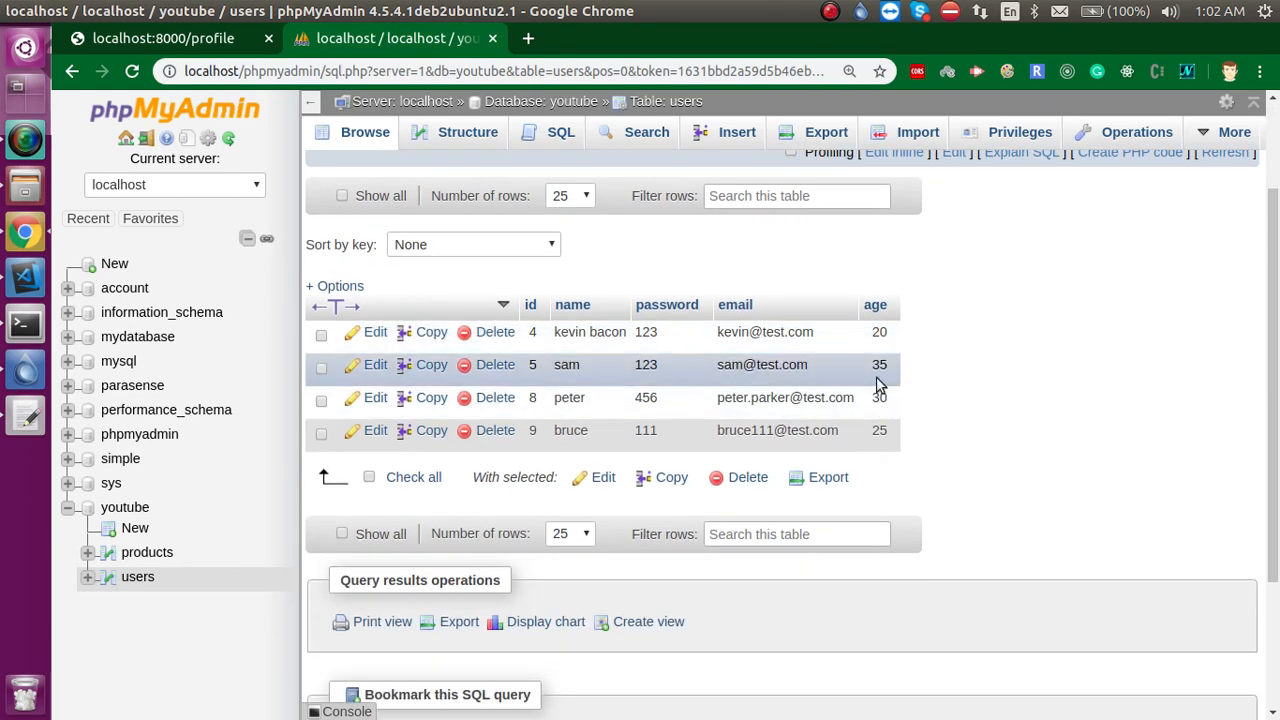
mouse_move(880, 331)
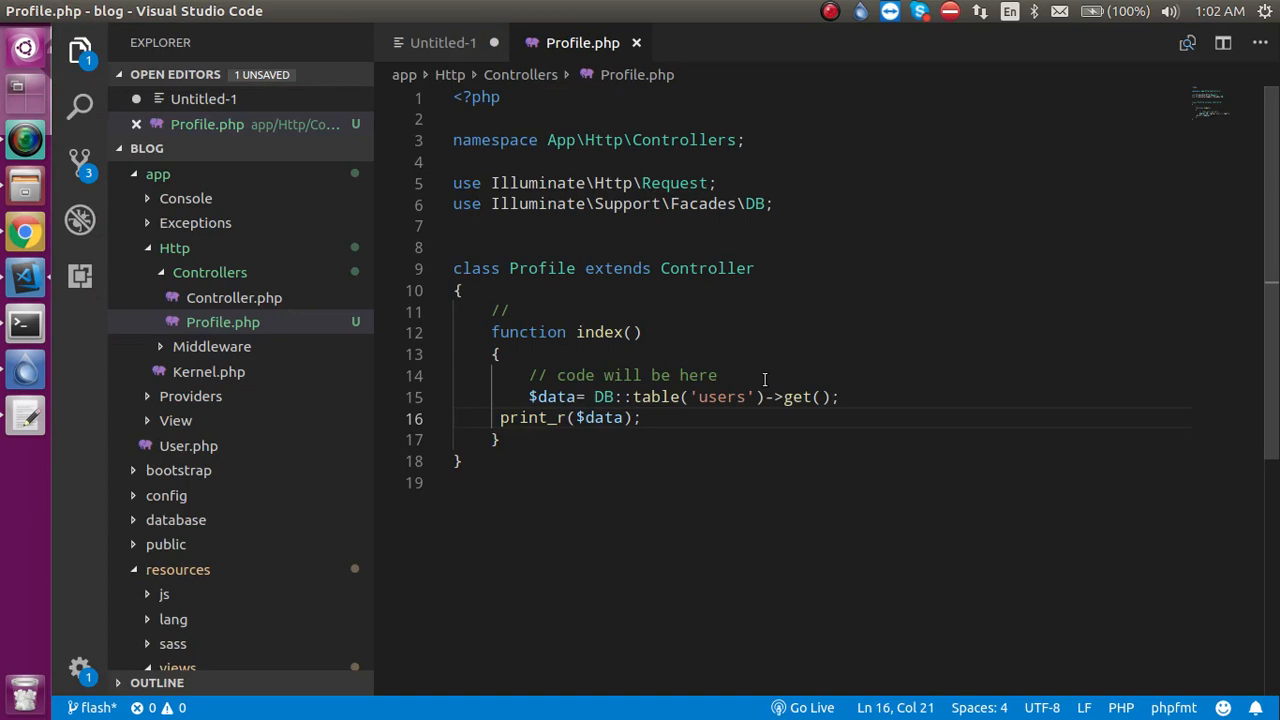
Replace get() with max('age'), then change max to min.
text(max)
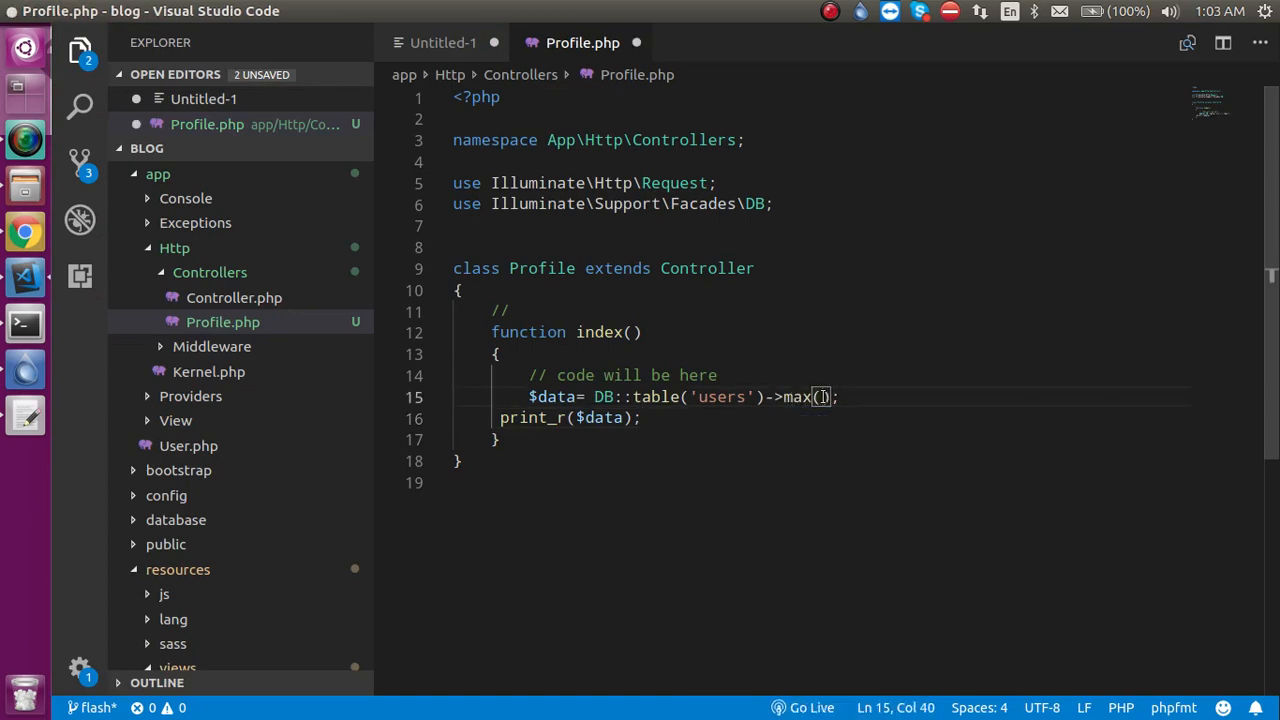
text('age')
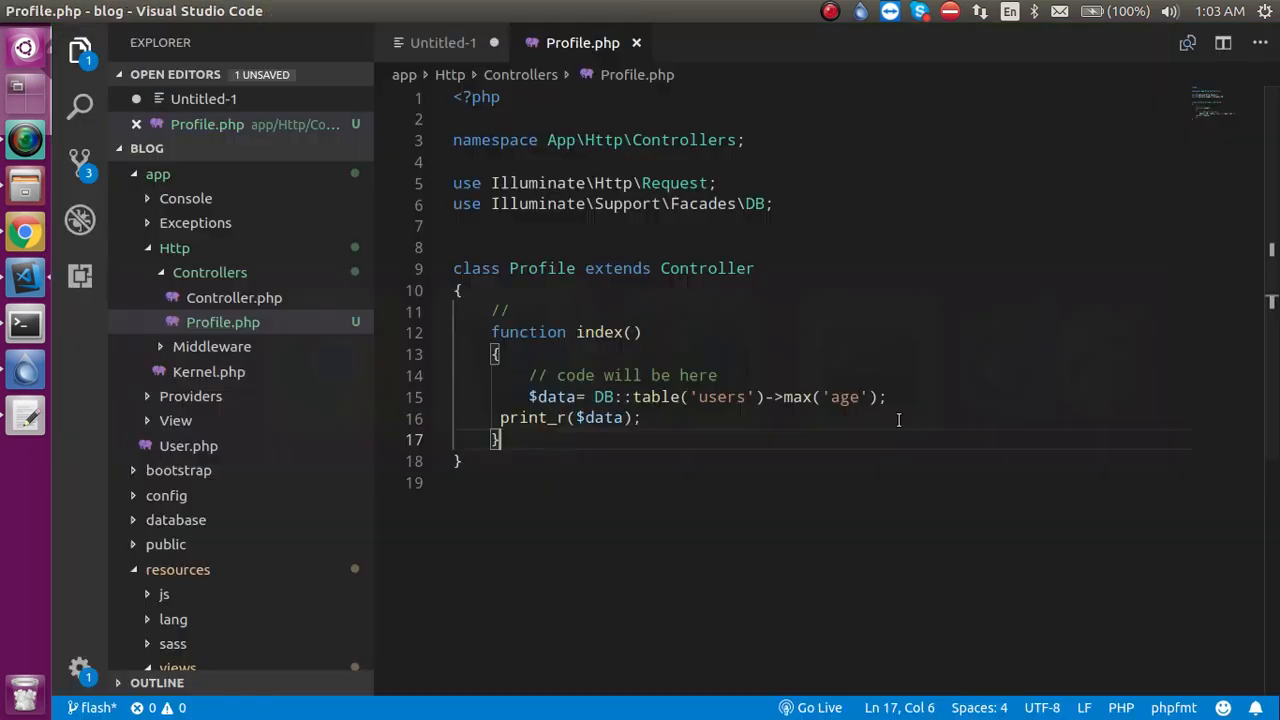
text(min)
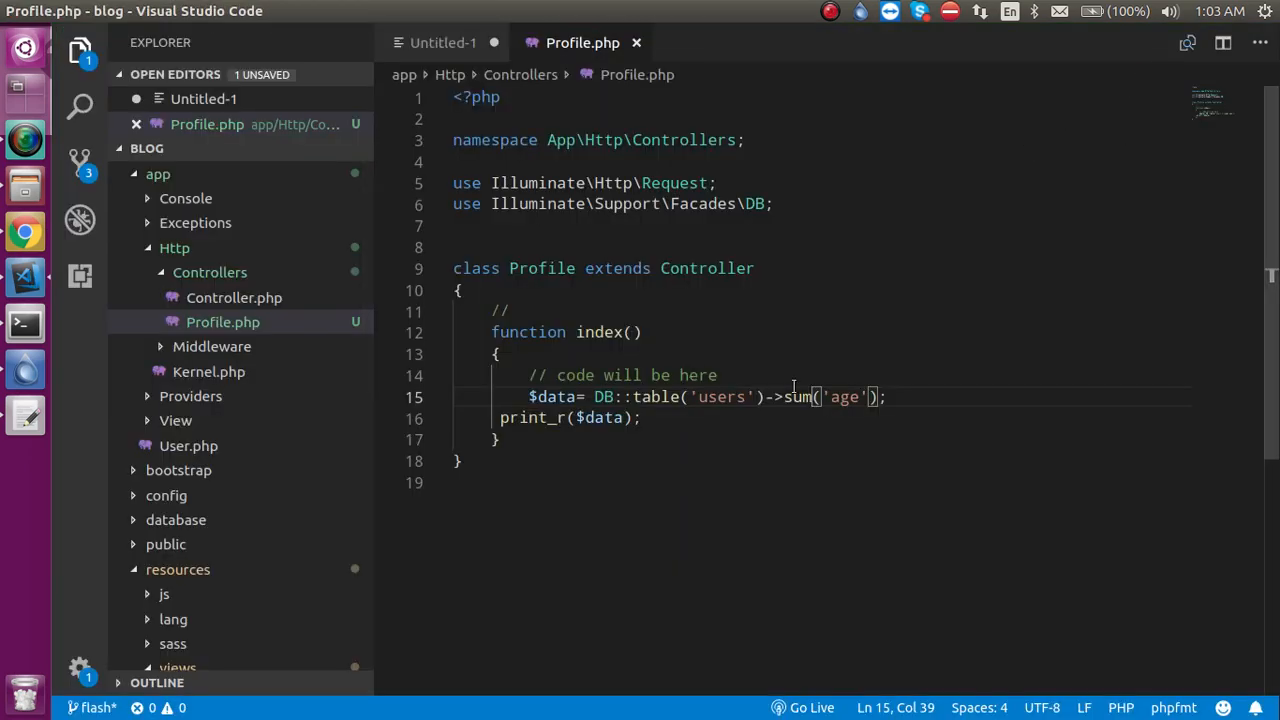
Change the age aggregate to avg, then return to the phpMyAdmin tab in Chrome.
text(avg)
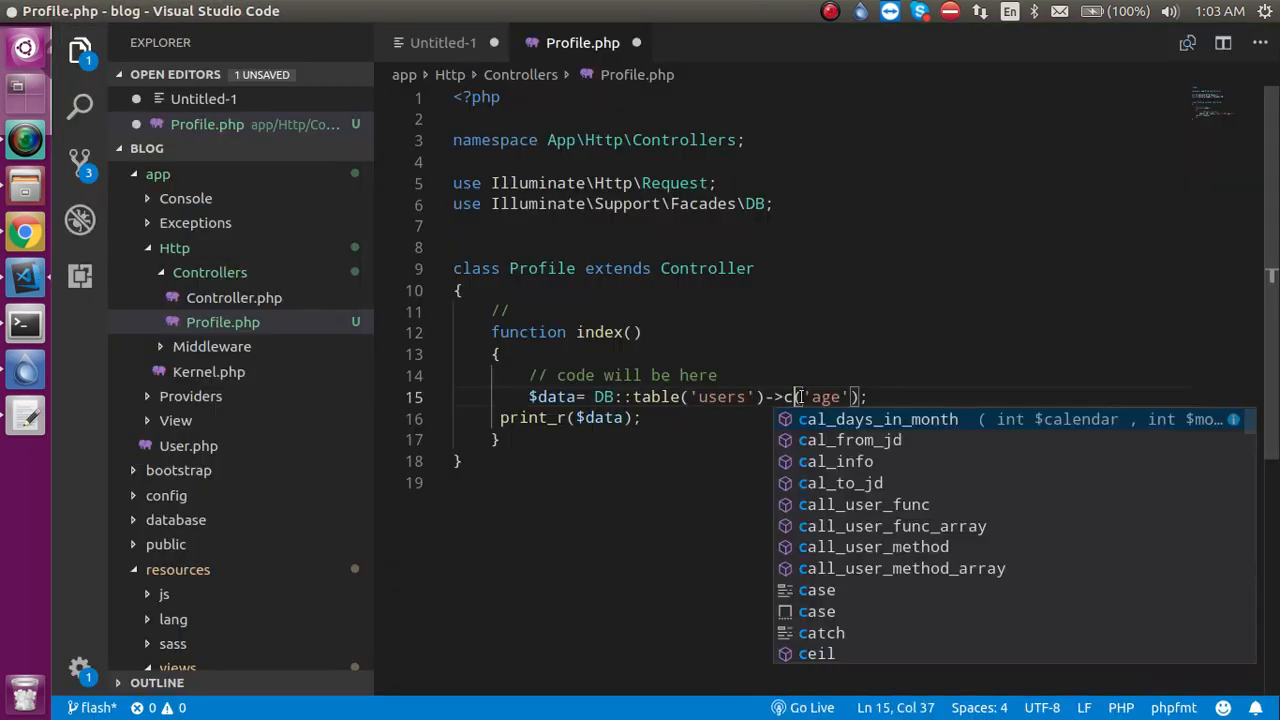
click(388, 38)
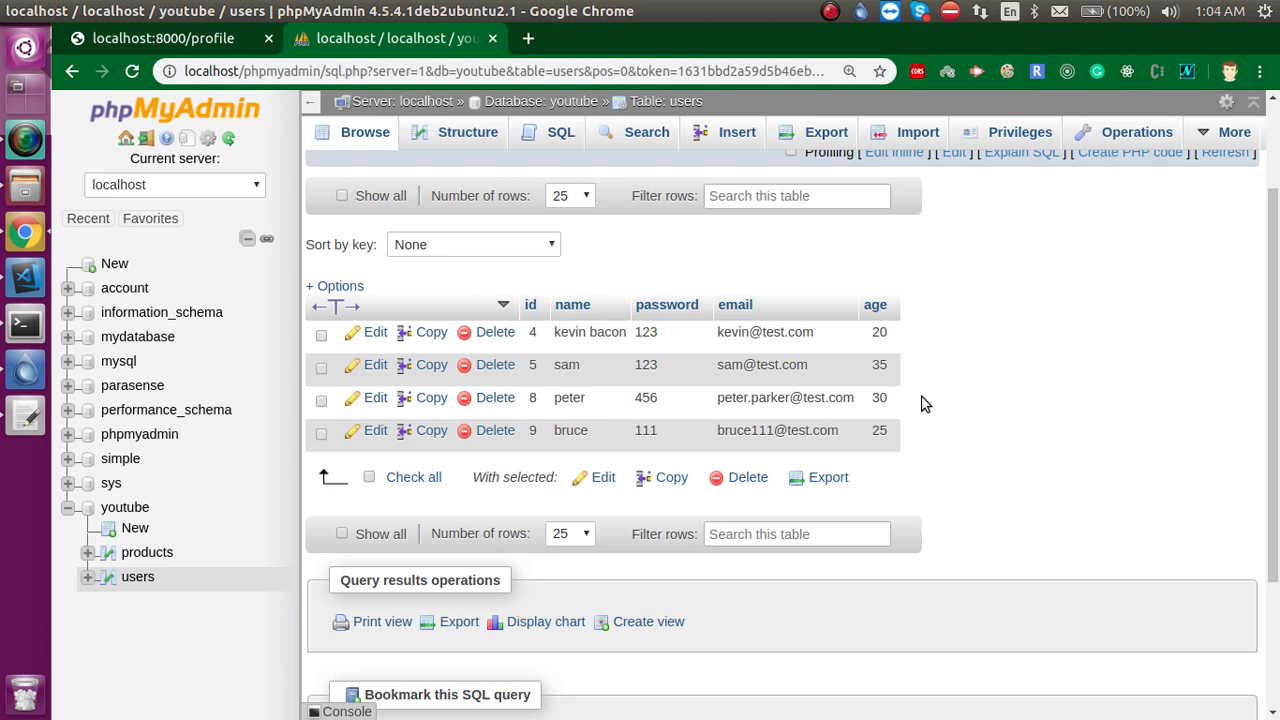
Review the users' ages 20, 35, 30 and 25 in phpMyAdmin.
click(831, 11)
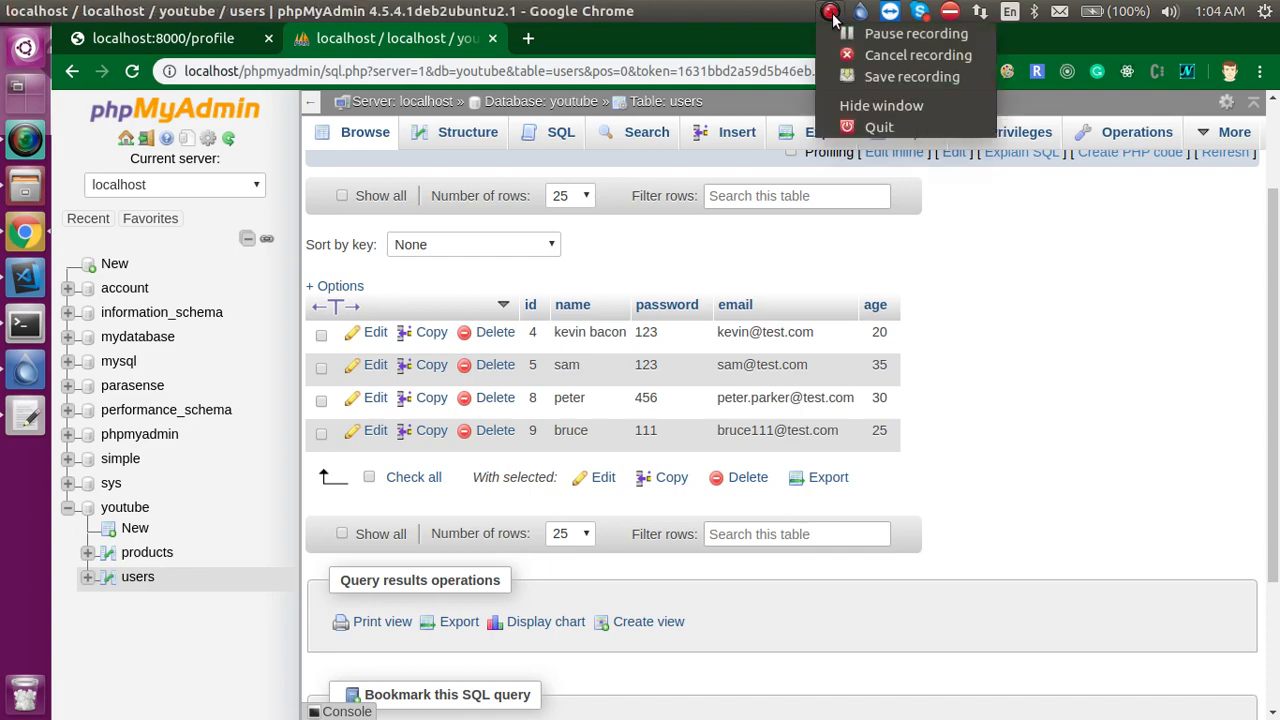